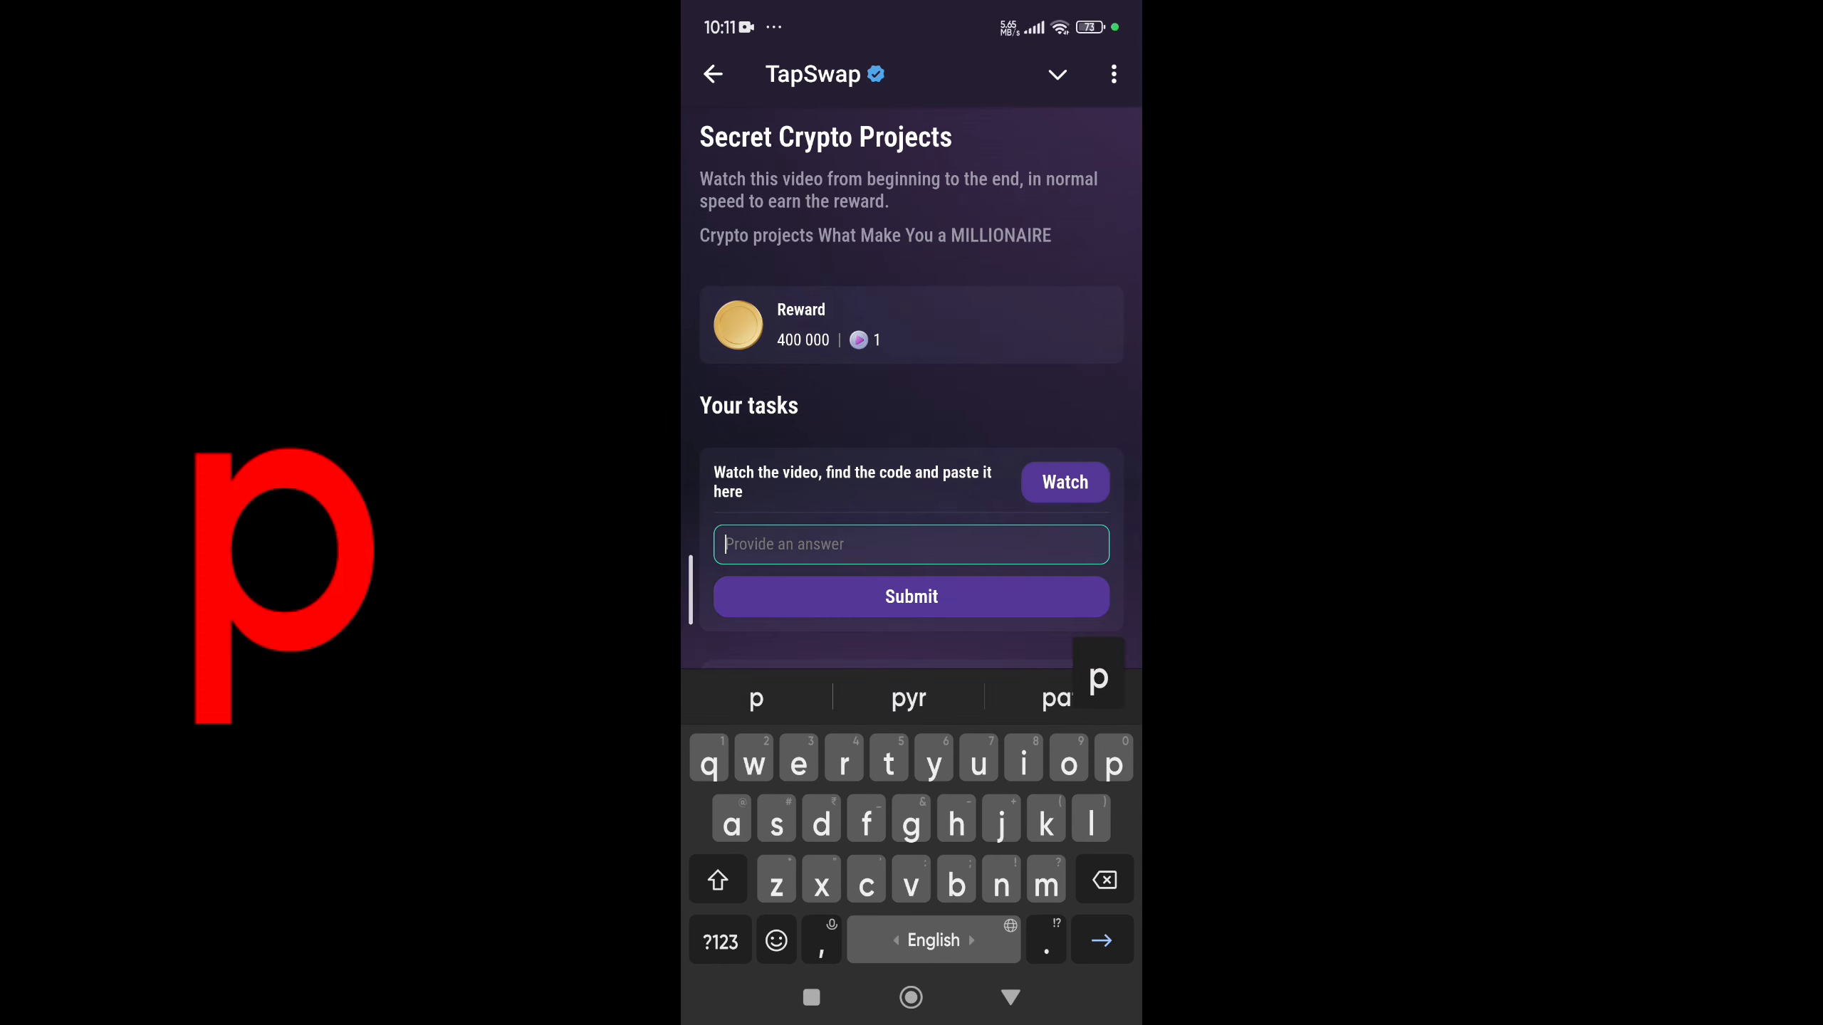
type("p")
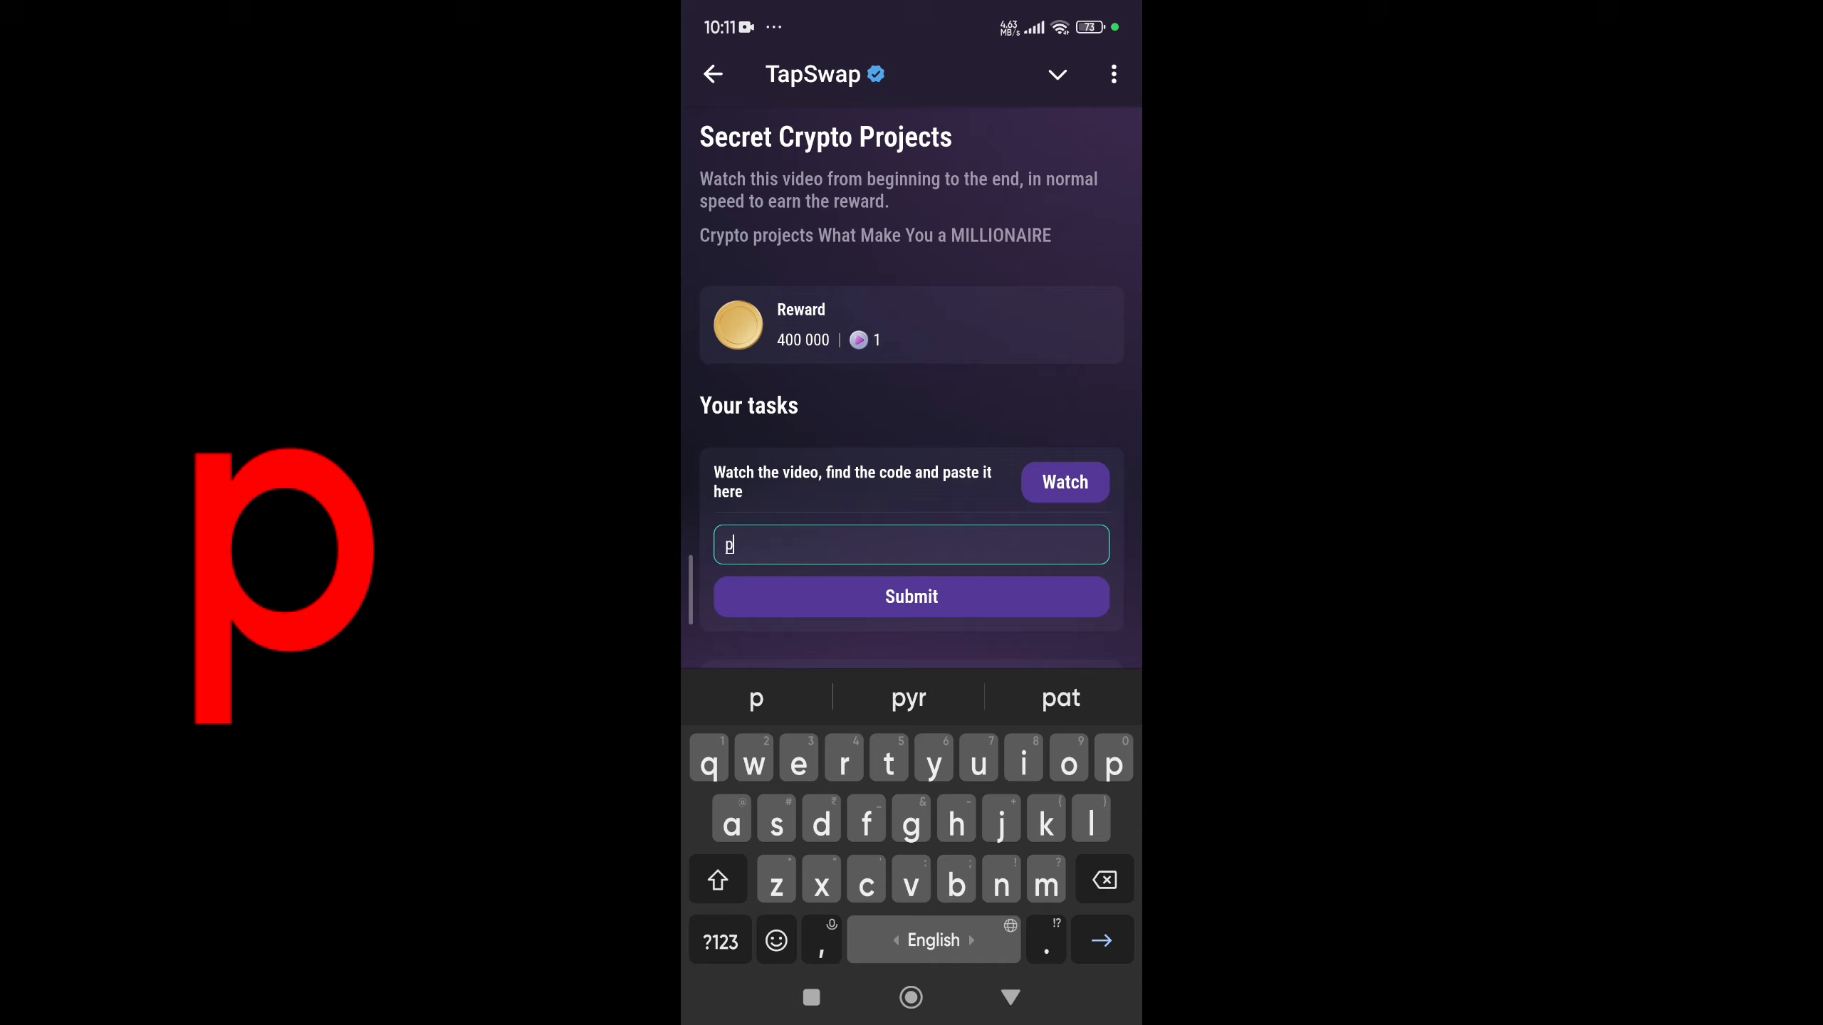